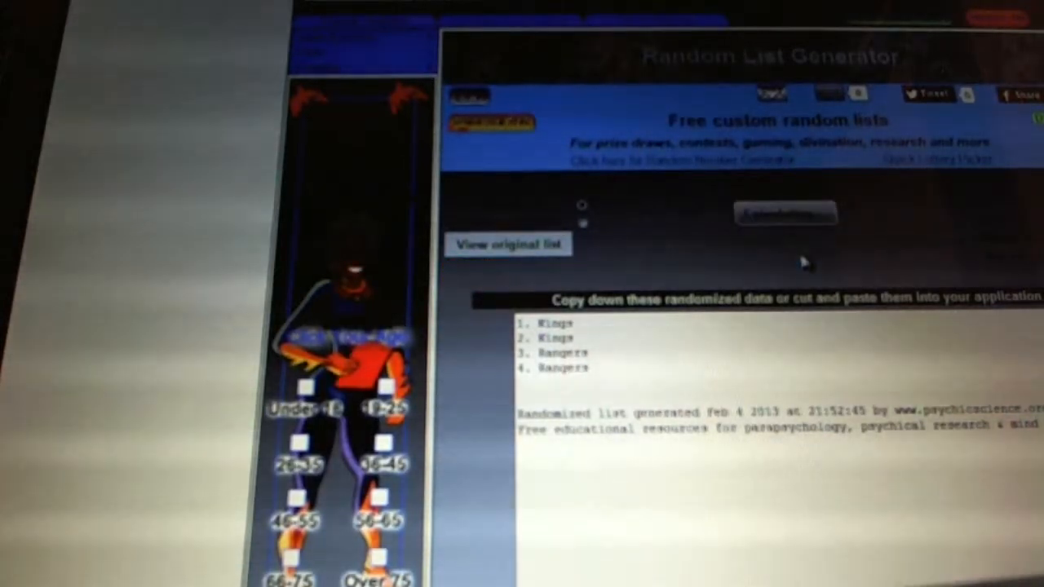
- Randomize the paid participant names into a shuffled numbered list
click(785, 213)
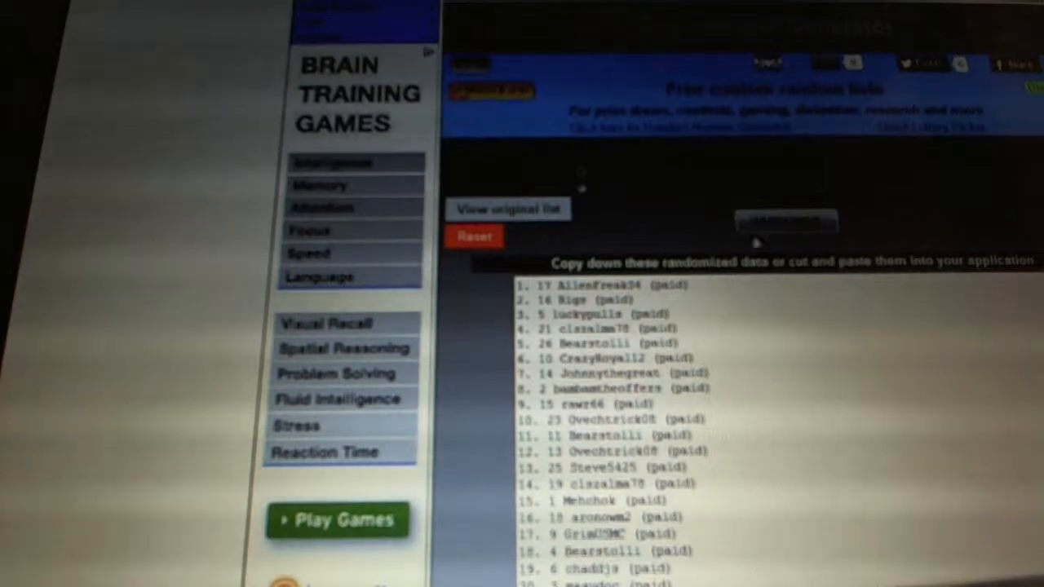
- Reshuffle the paid participant list twice to get a fresh random order
click(785, 222)
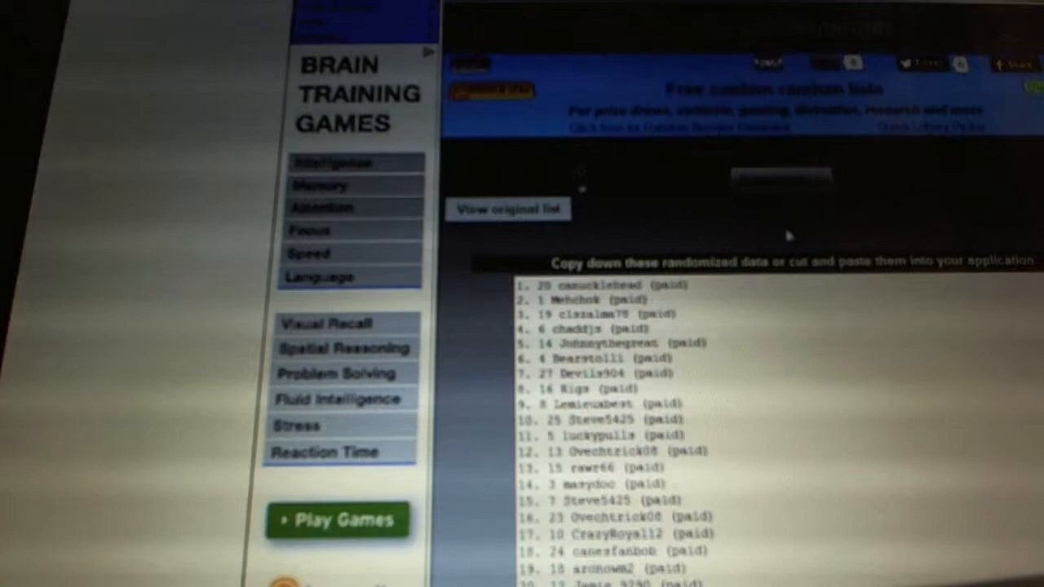
click(783, 220)
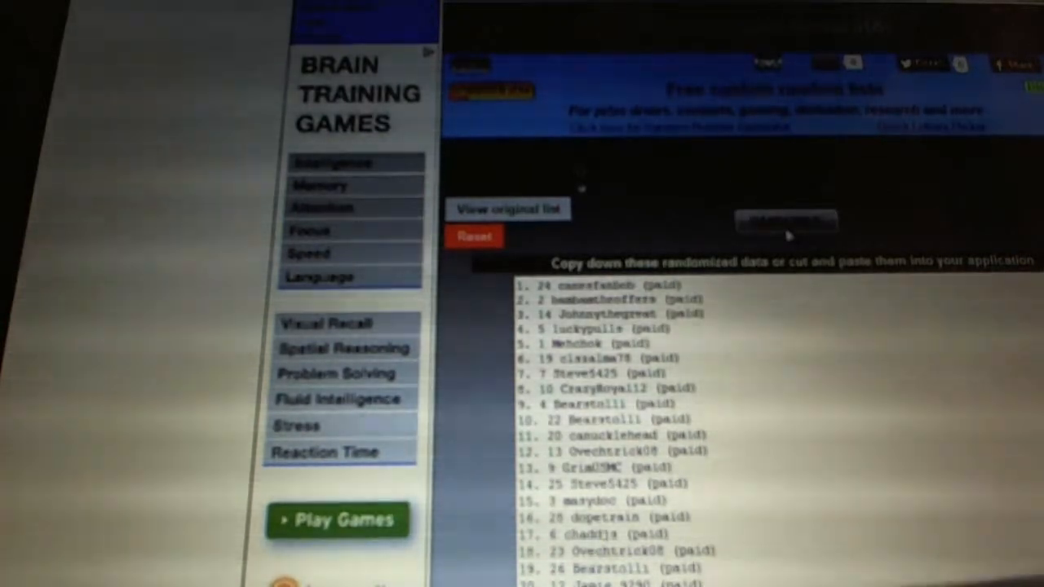